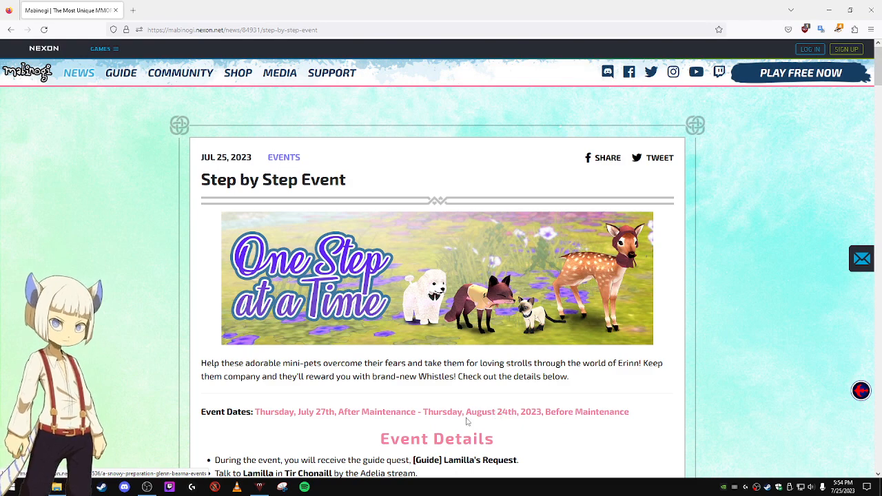
scroll(down, 3)
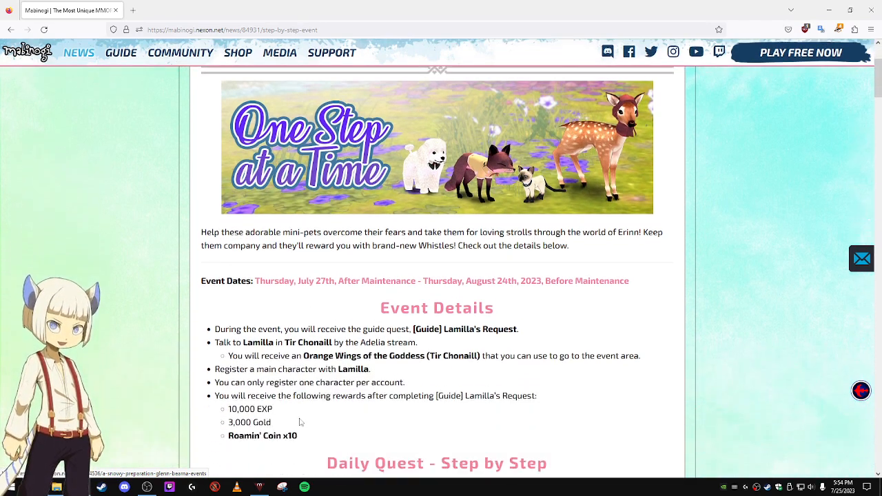
scroll(down, 3)
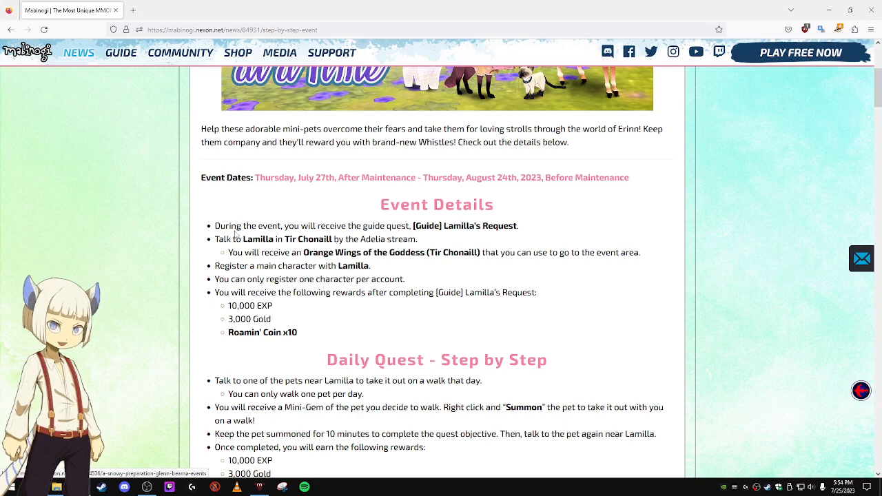
mouse_move(426, 243)
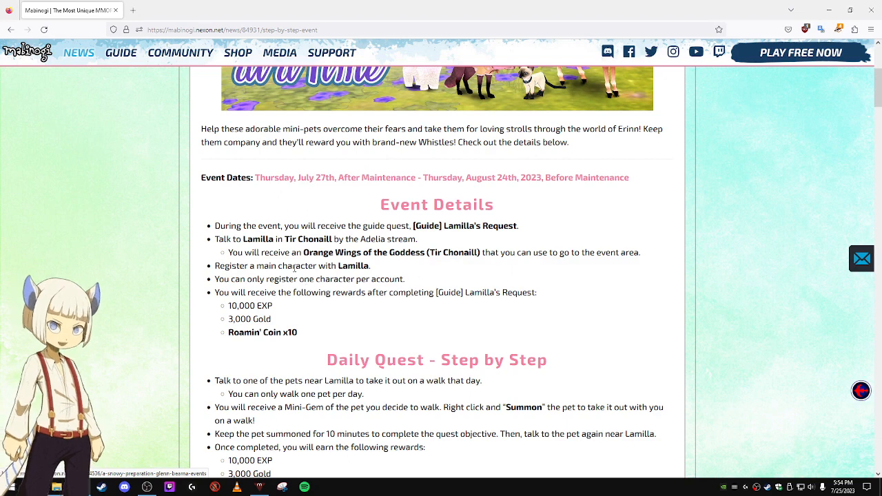
scroll(down, 3)
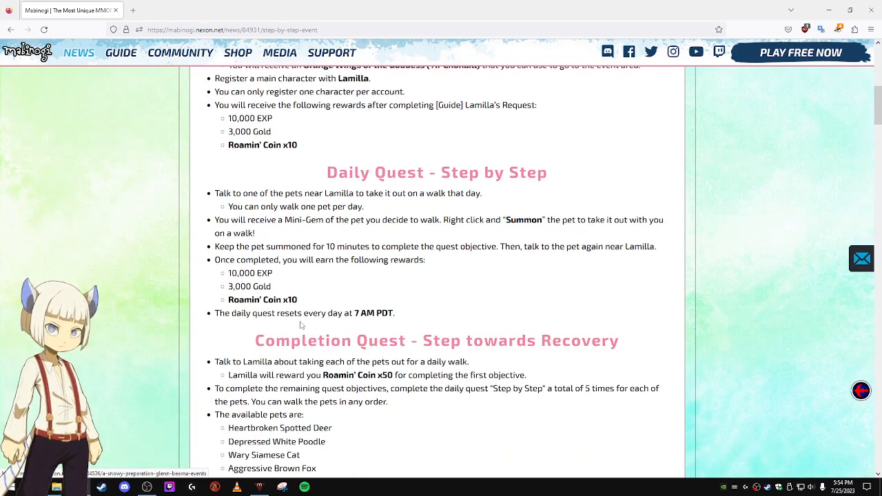
scroll(down, 3)
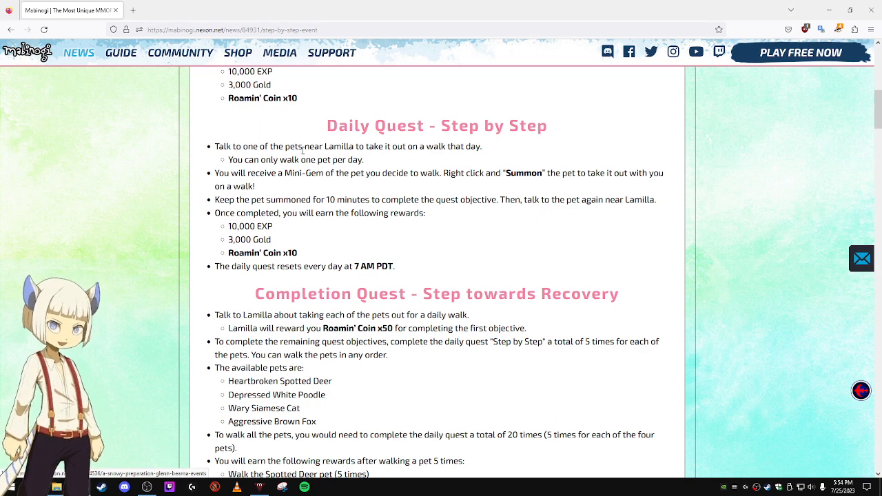
mouse_move(375, 165)
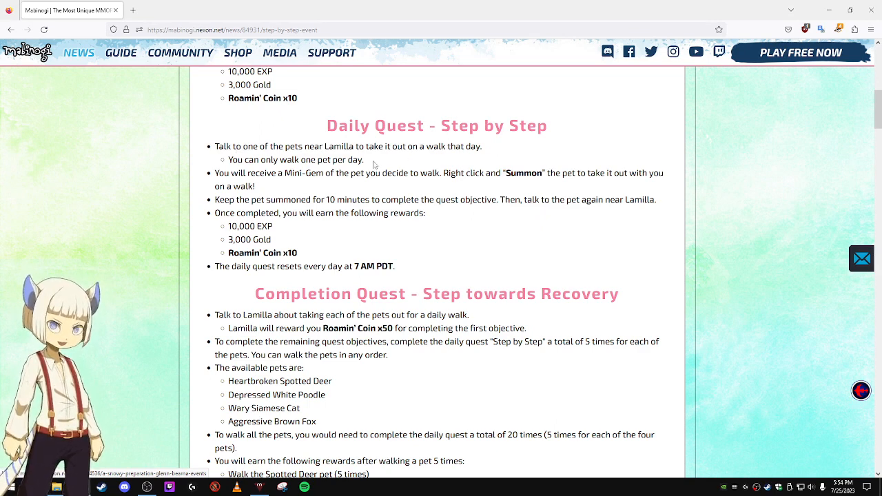
mouse_move(454, 156)
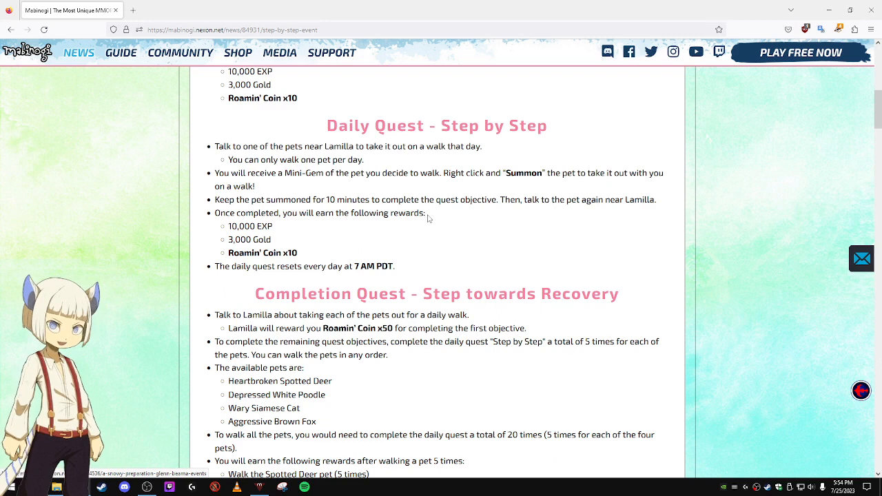
mouse_move(581, 213)
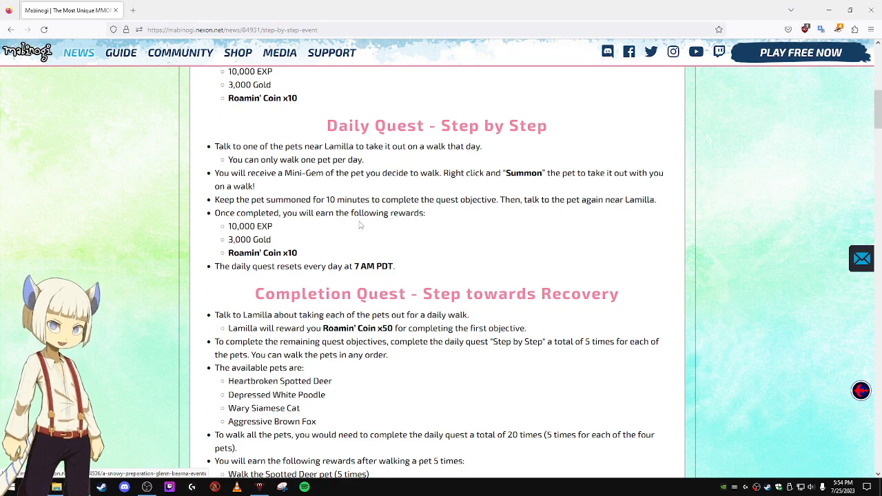
mouse_move(275, 236)
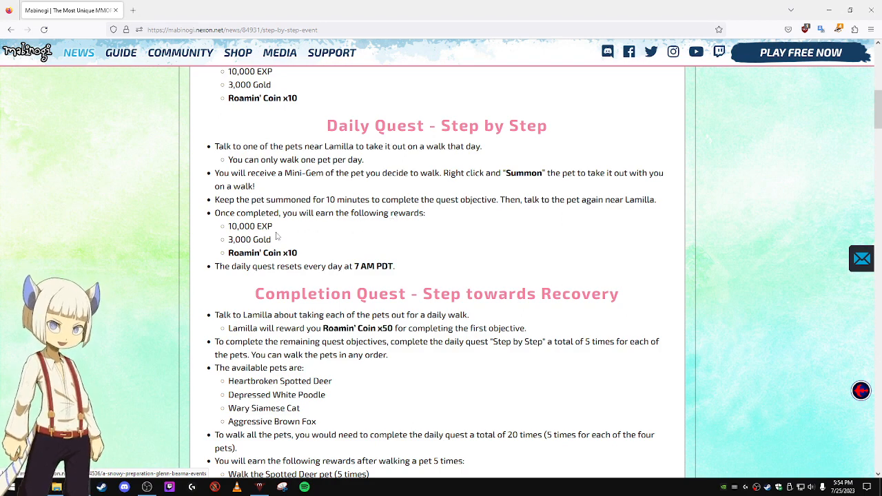
scroll(down, 3)
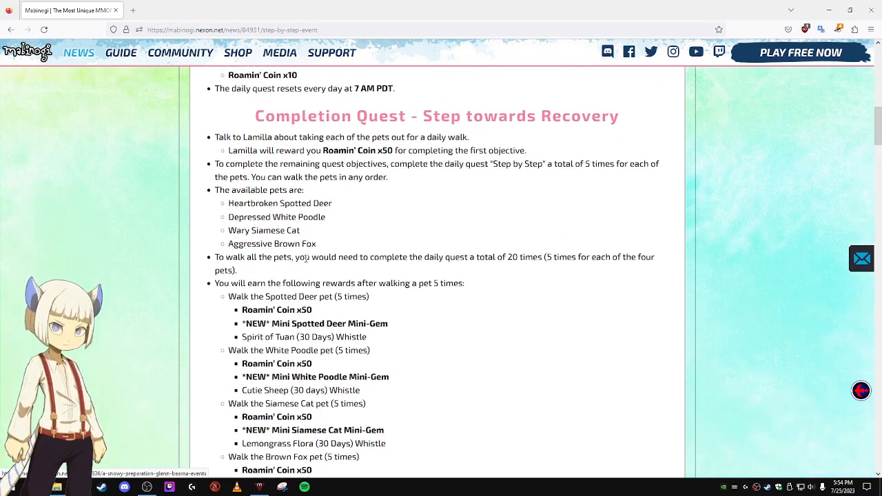
scroll(down, 3)
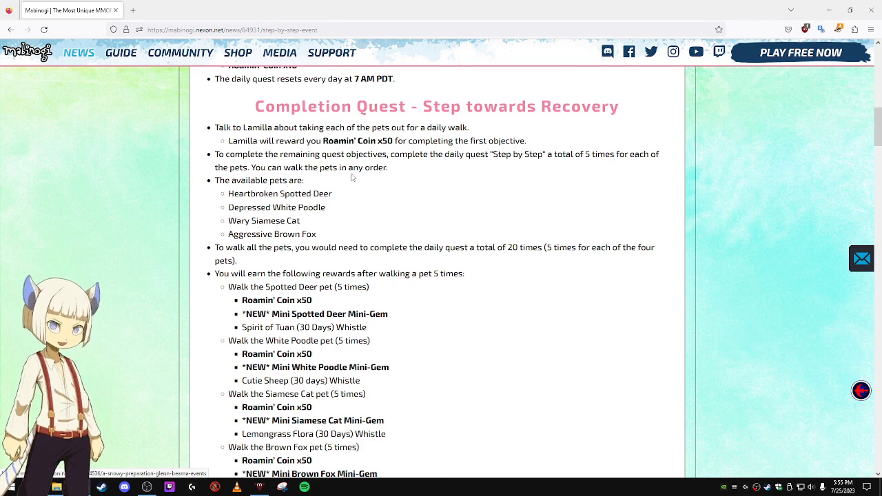
mouse_move(204, 189)
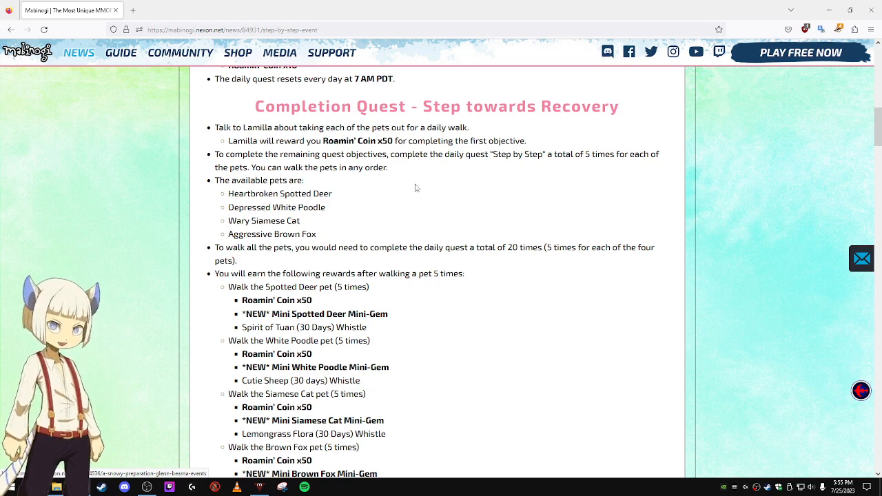
mouse_move(617, 164)
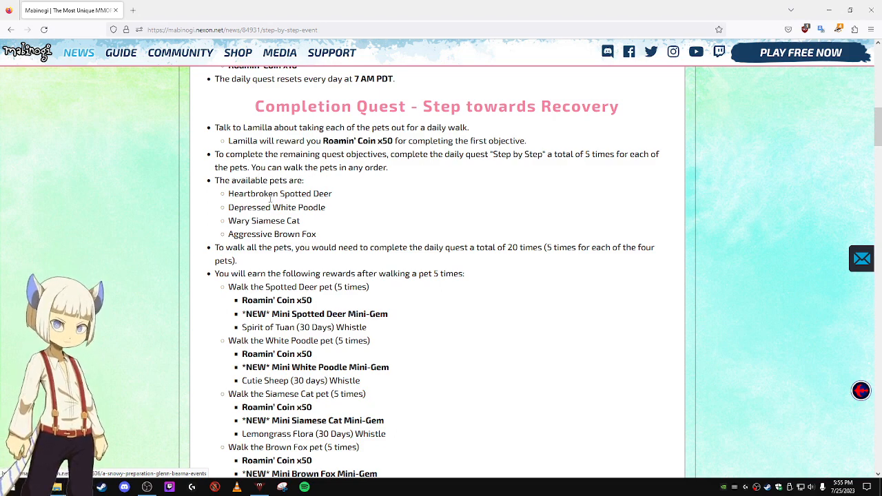
scroll(down, 3)
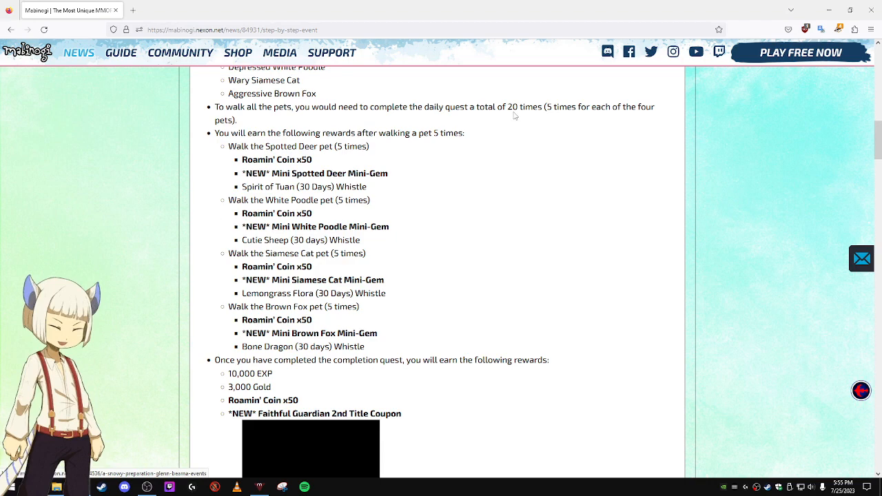
scroll(up, 3)
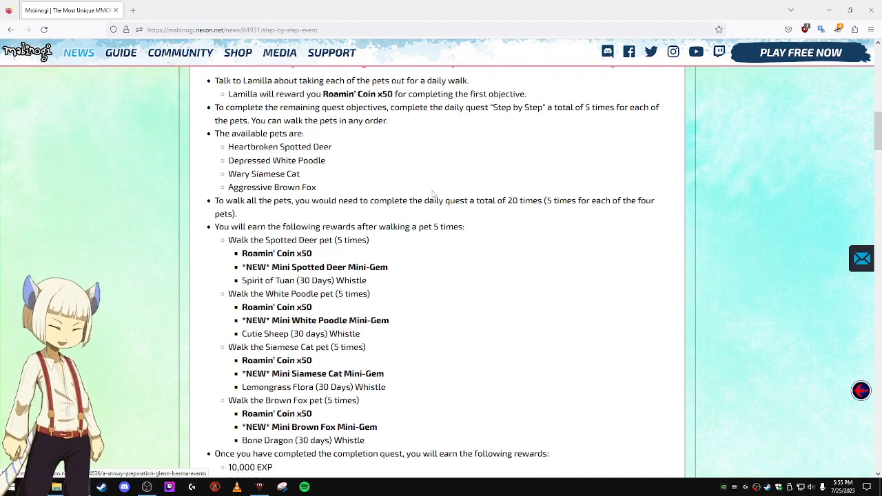
scroll(down, 3)
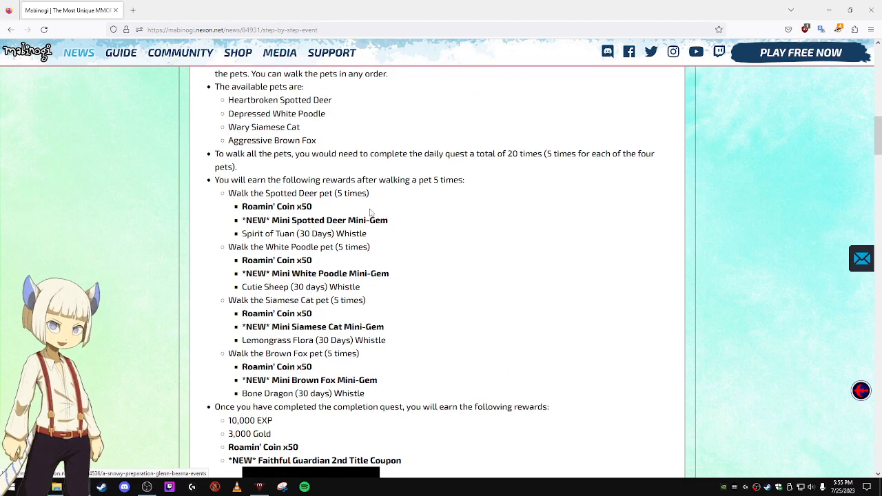
scroll(down, 3)
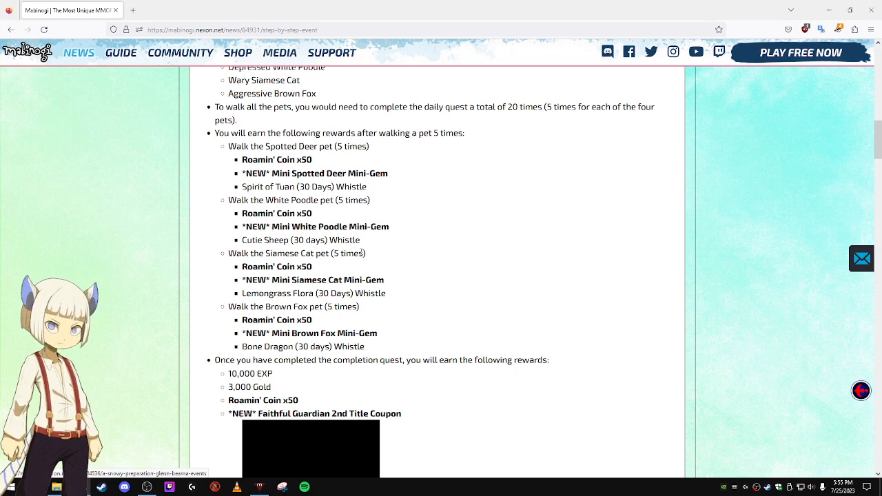
scroll(down, 3)
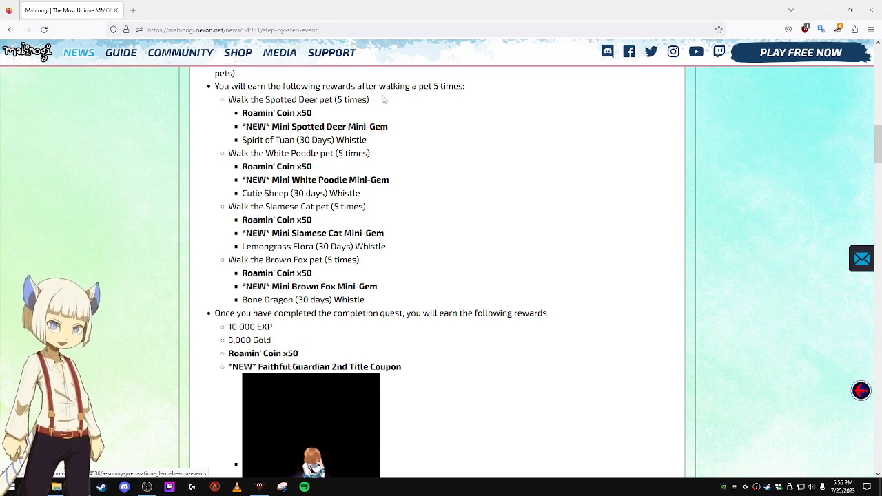
mouse_move(266, 124)
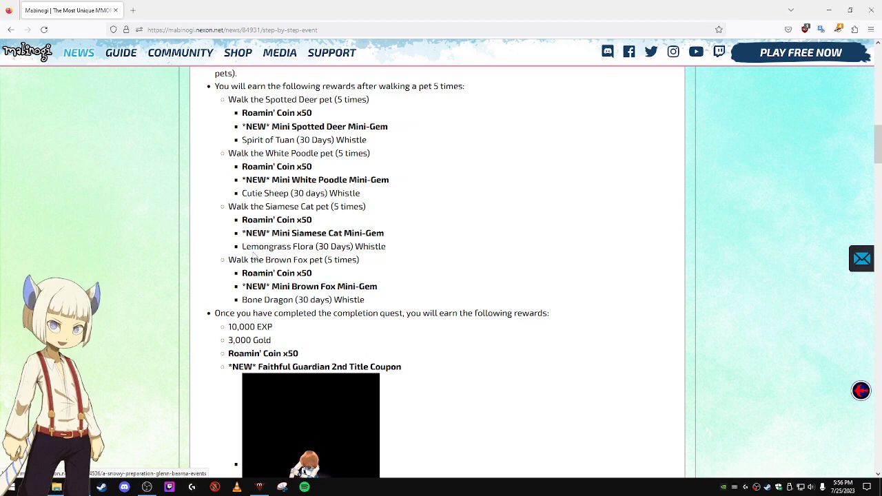
scroll(down, 3)
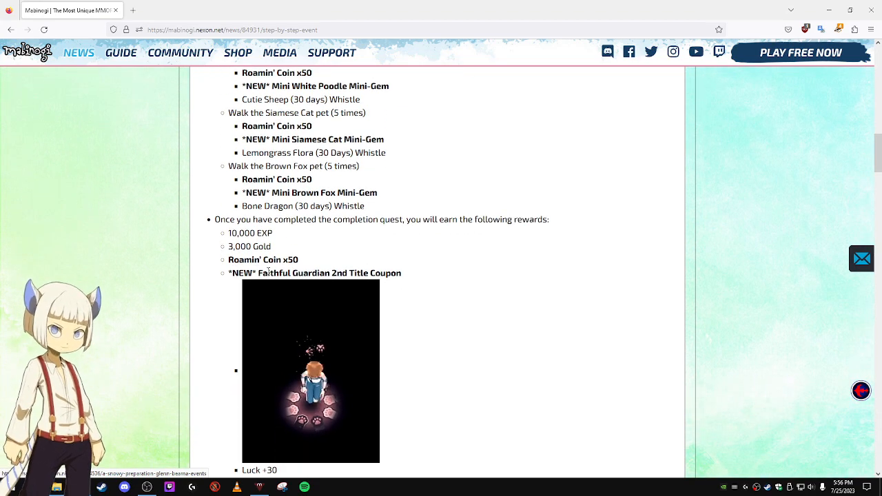
scroll(down, 3)
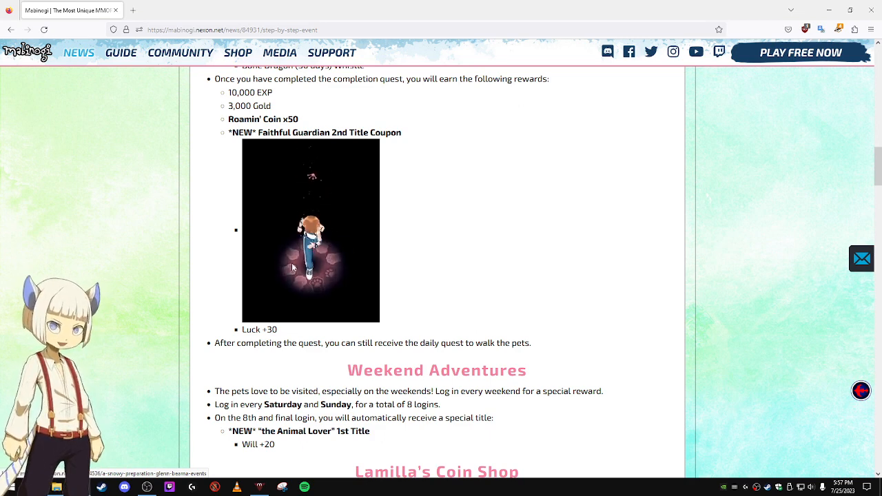
mouse_move(521, 257)
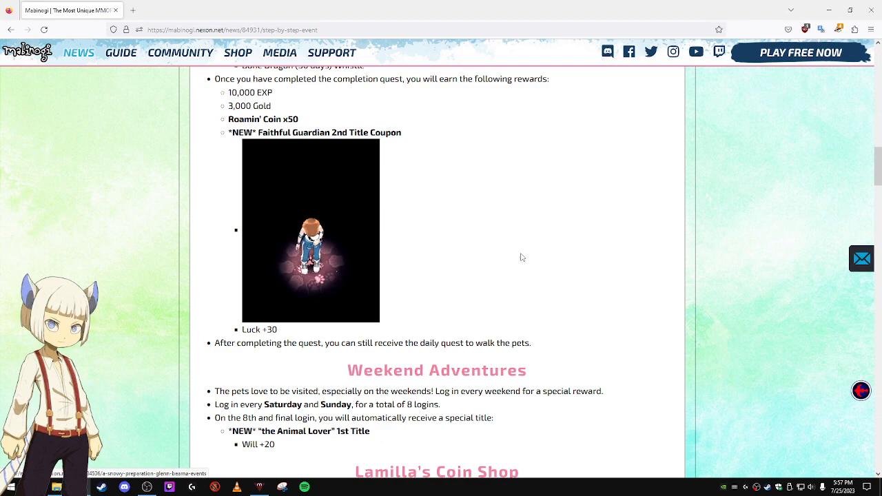
scroll(down, 3)
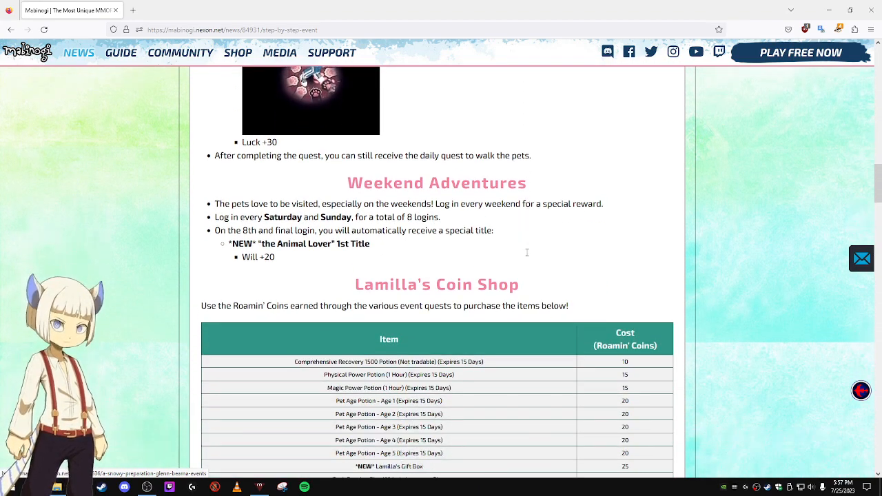
scroll(down, 3)
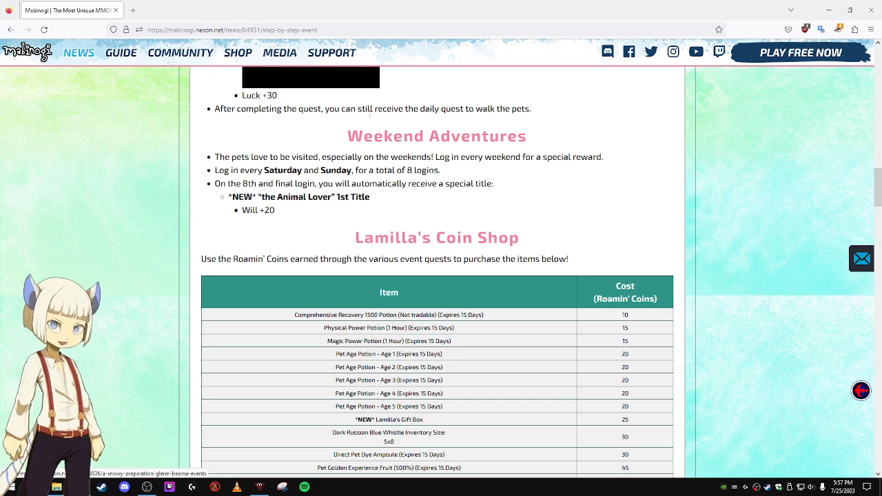
mouse_move(475, 118)
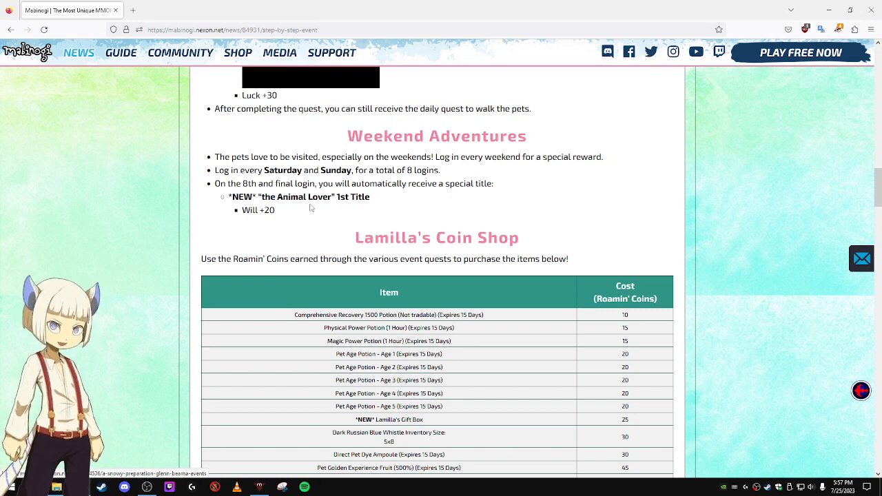
mouse_move(284, 210)
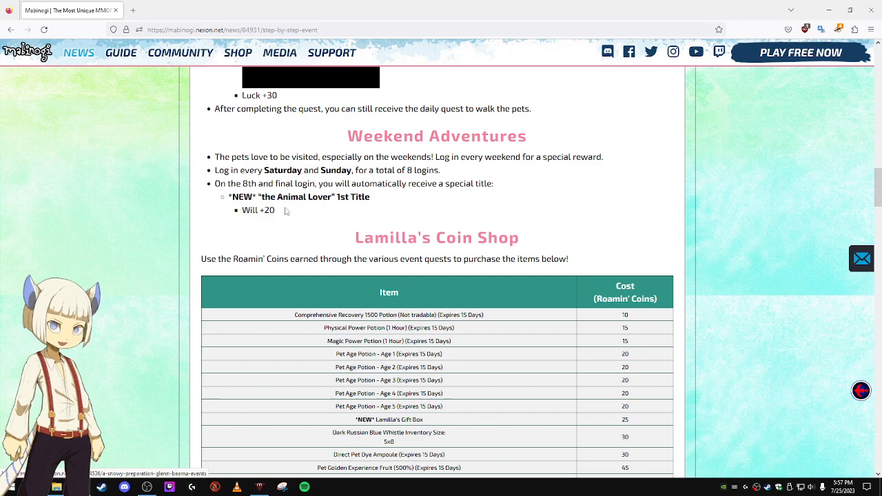
mouse_move(328, 215)
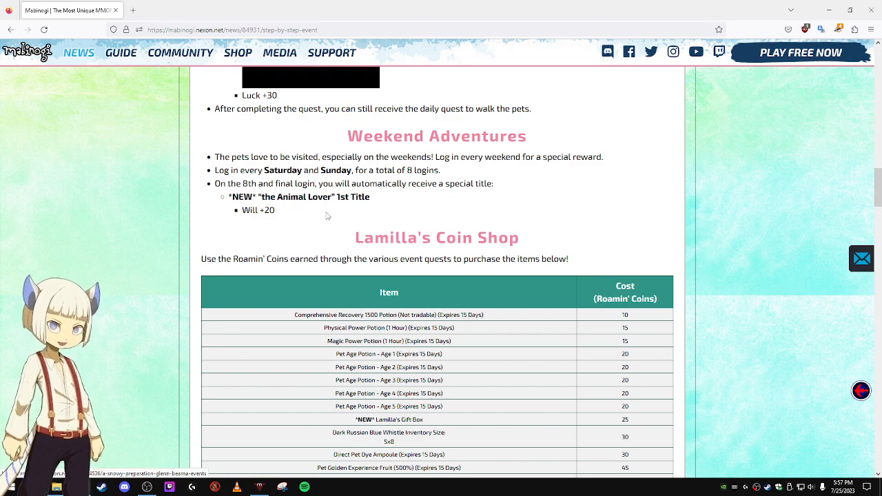
mouse_move(207, 240)
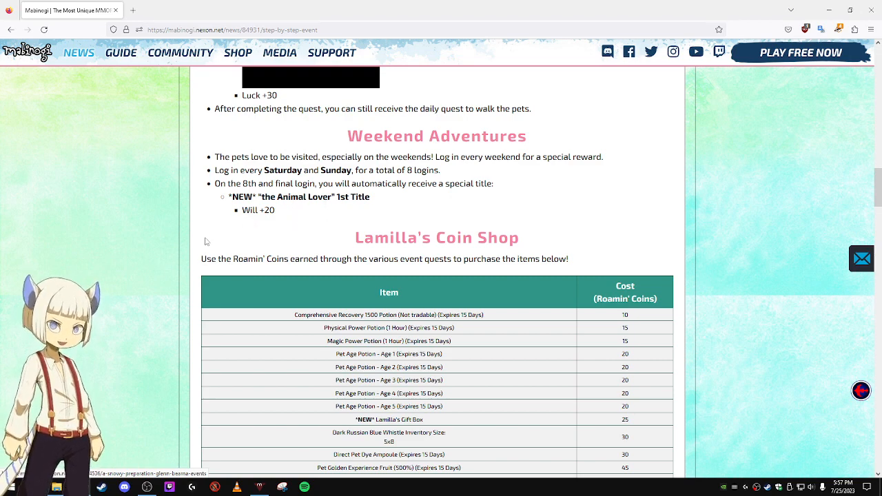
scroll(down, 3)
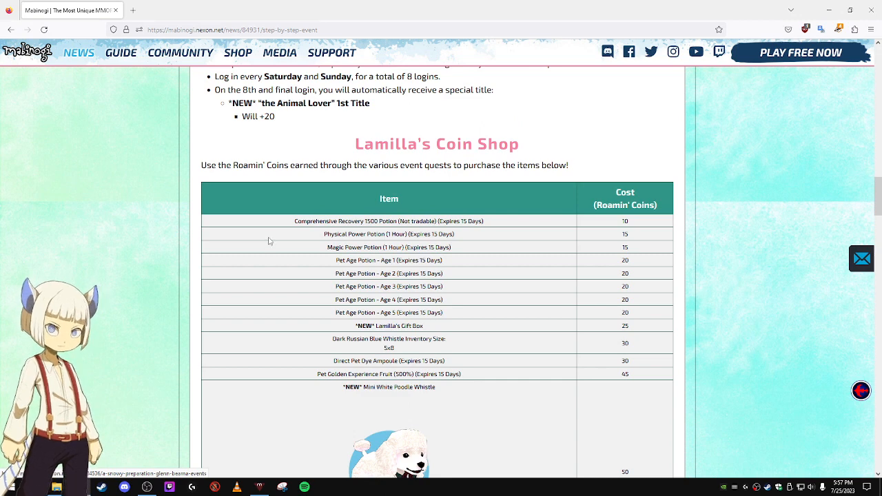
mouse_move(281, 198)
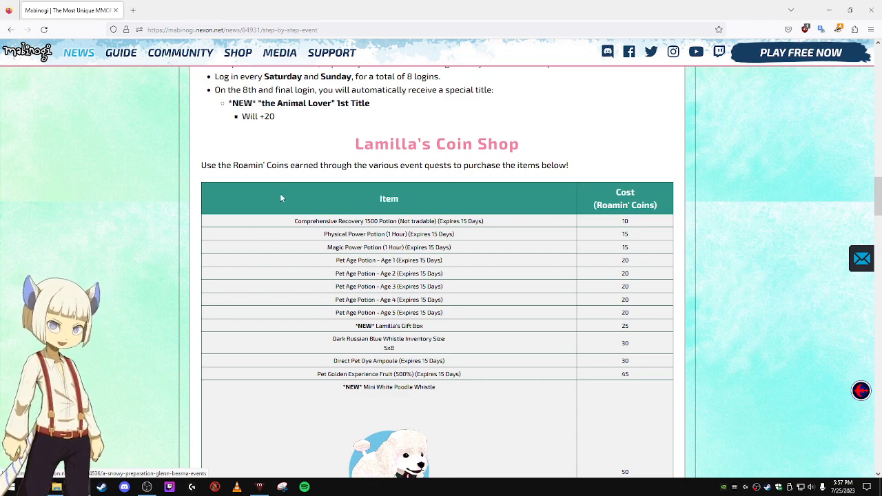
mouse_move(375, 164)
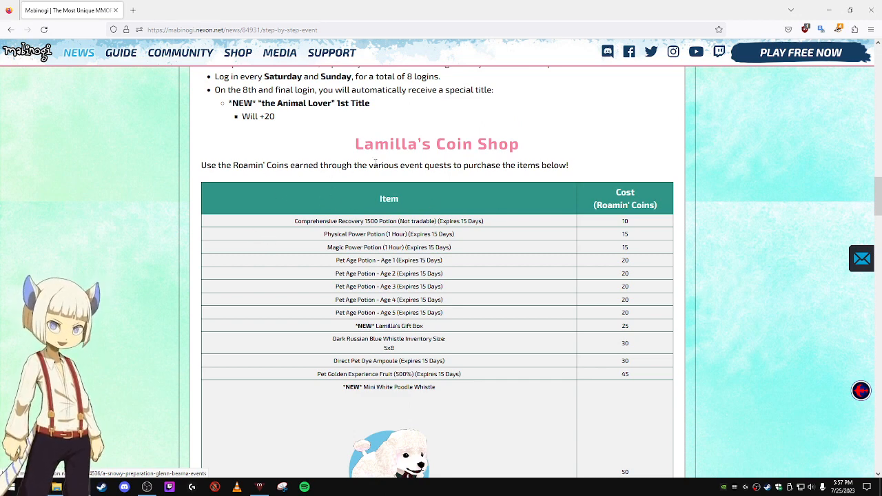
scroll(down, 3)
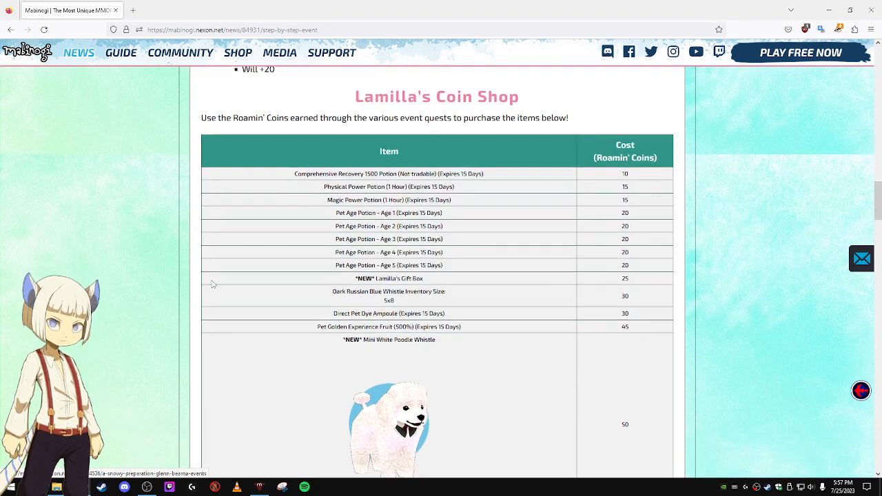
scroll(down, 3)
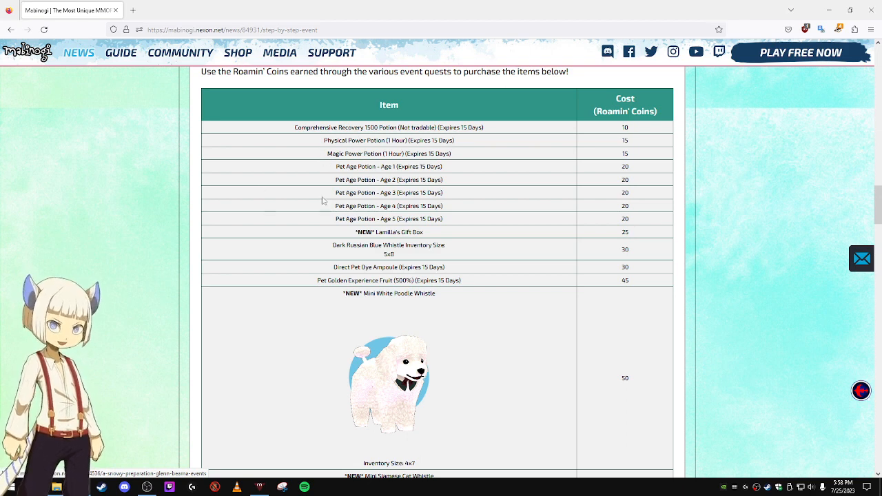
mouse_move(262, 221)
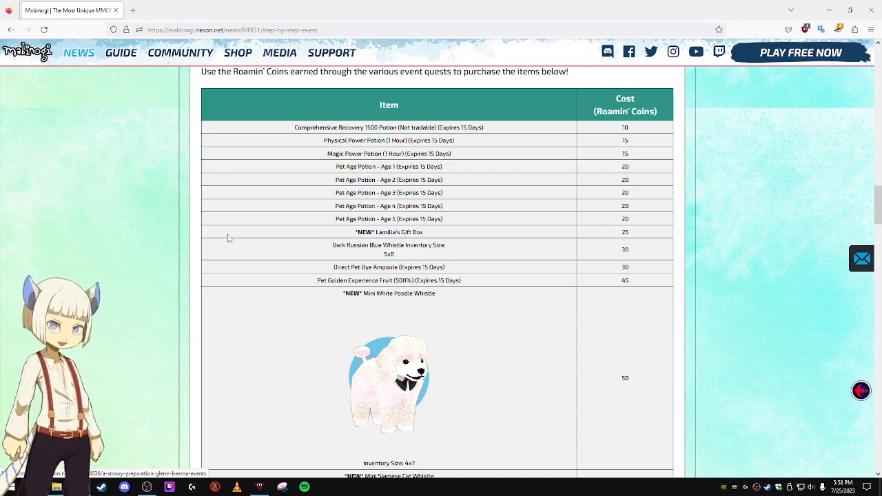
mouse_move(292, 250)
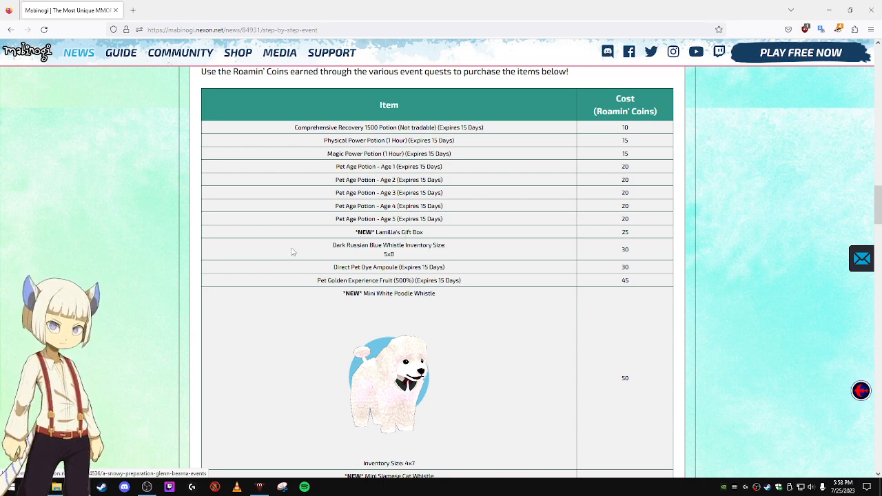
scroll(down, 3)
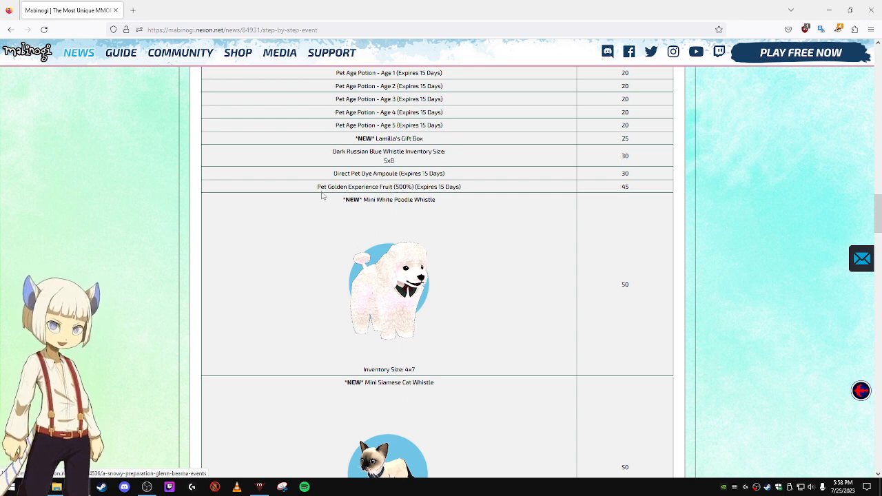
scroll(down, 3)
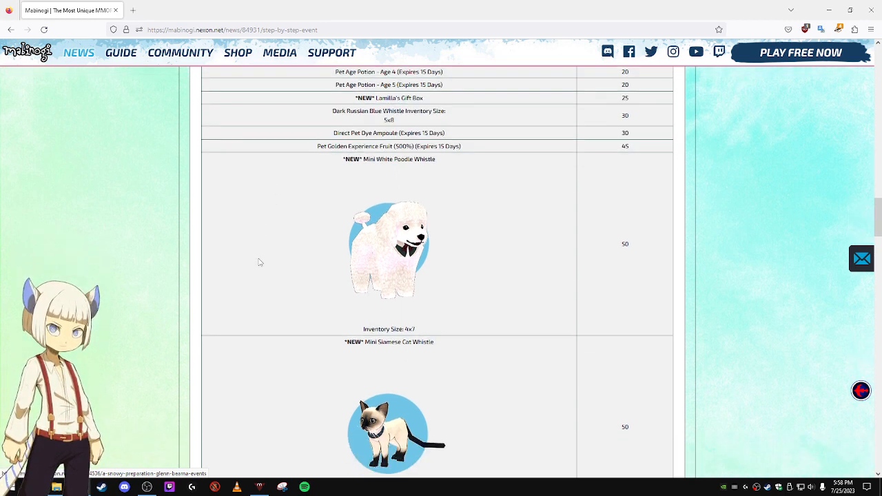
scroll(down, 3)
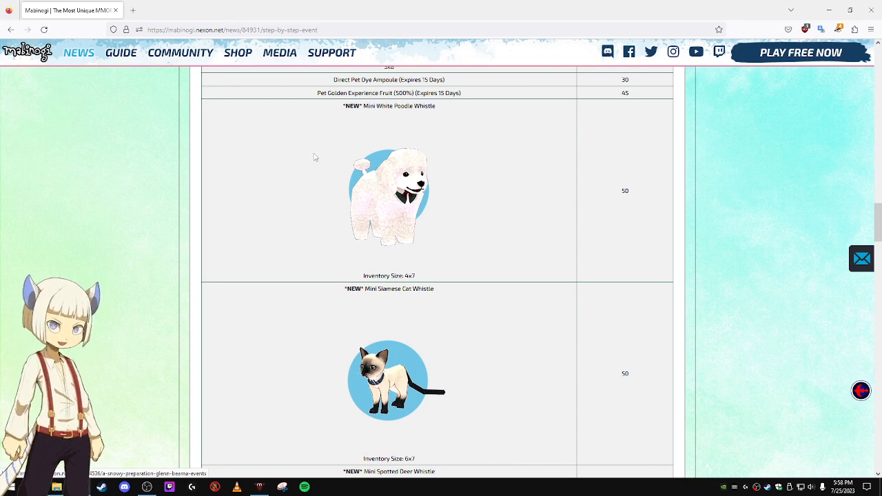
mouse_move(354, 140)
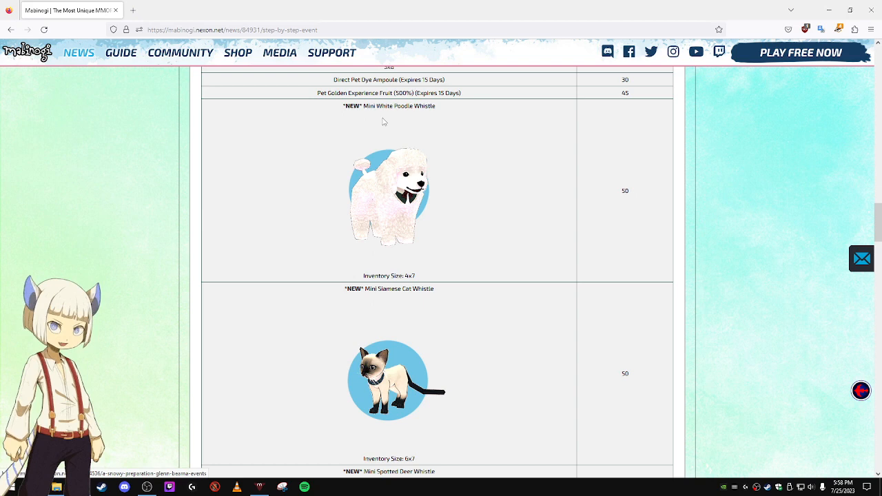
mouse_move(378, 171)
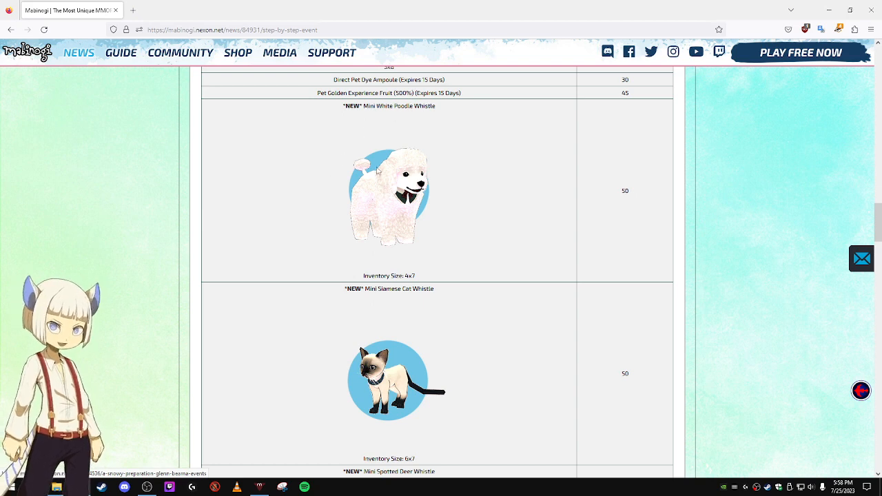
scroll(down, 3)
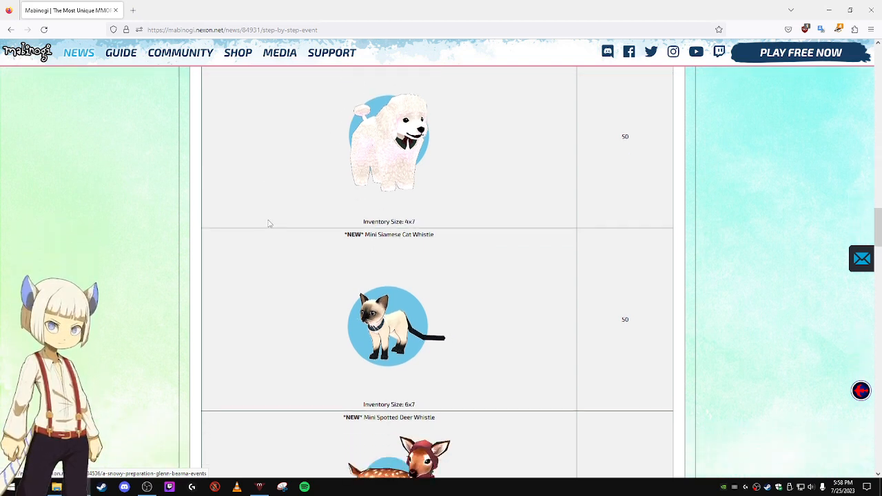
scroll(down, 3)
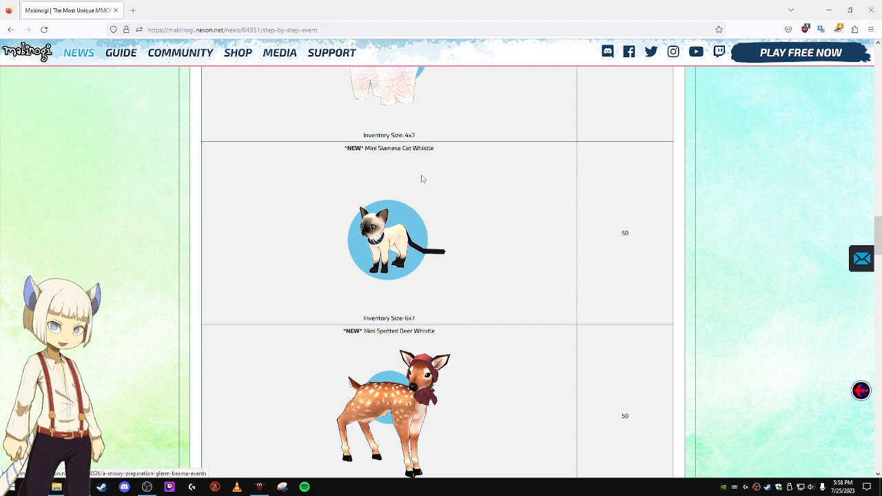
mouse_move(309, 297)
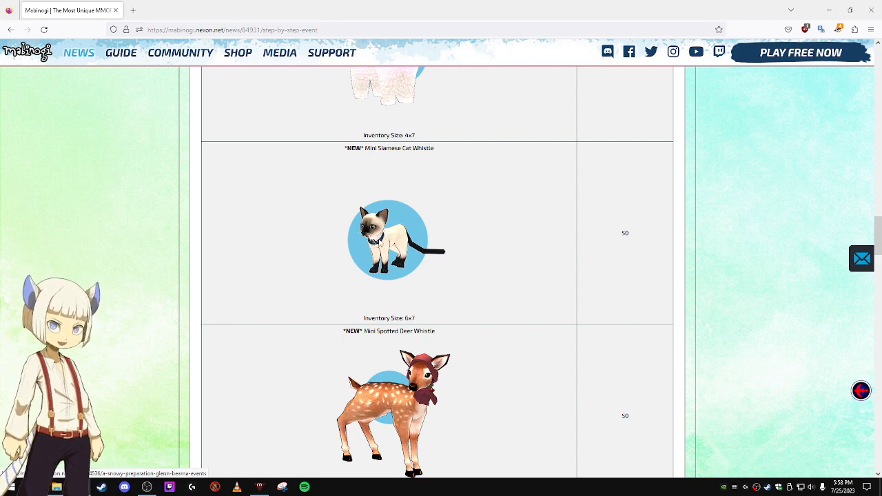
scroll(down, 3)
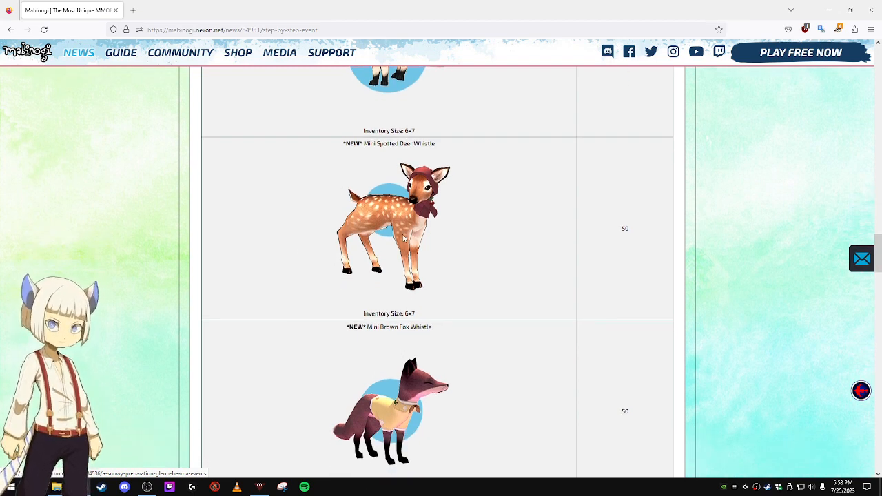
scroll(down, 3)
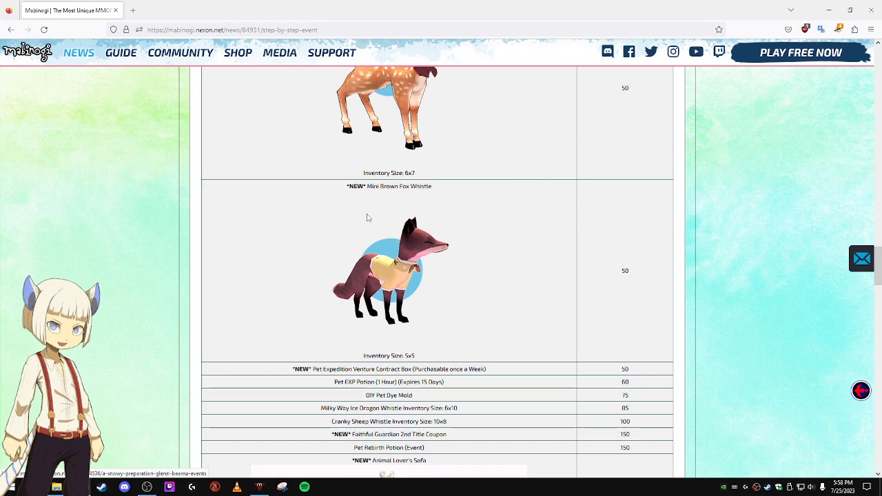
scroll(down, 3)
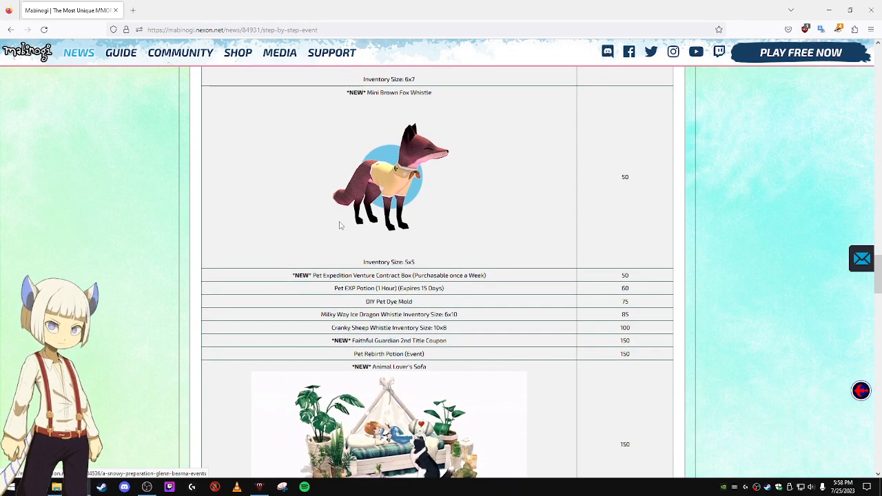
scroll(down, 3)
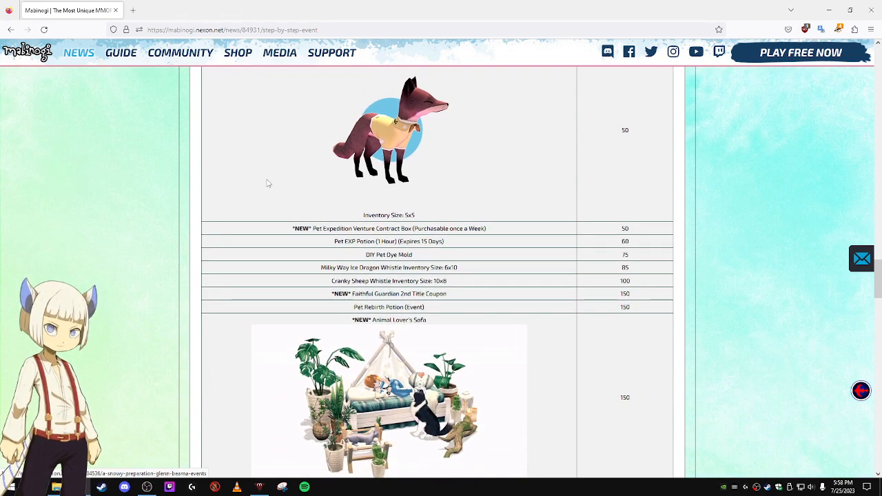
scroll(down, 3)
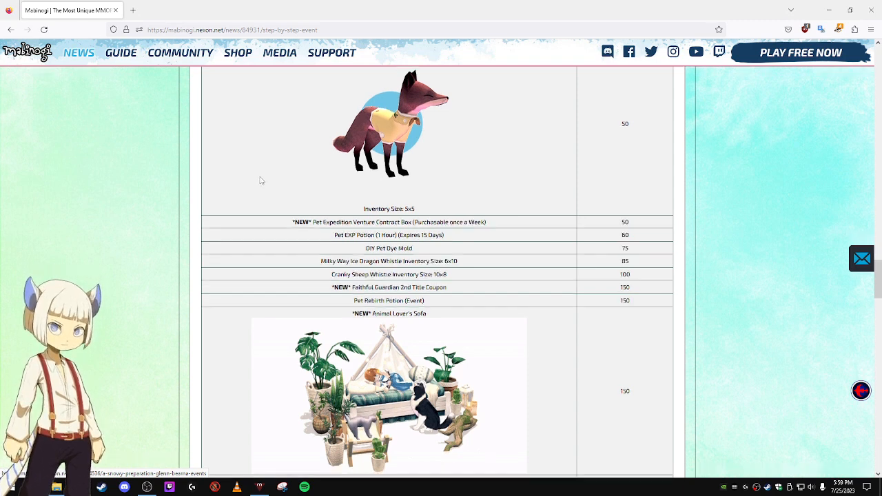
scroll(down, 3)
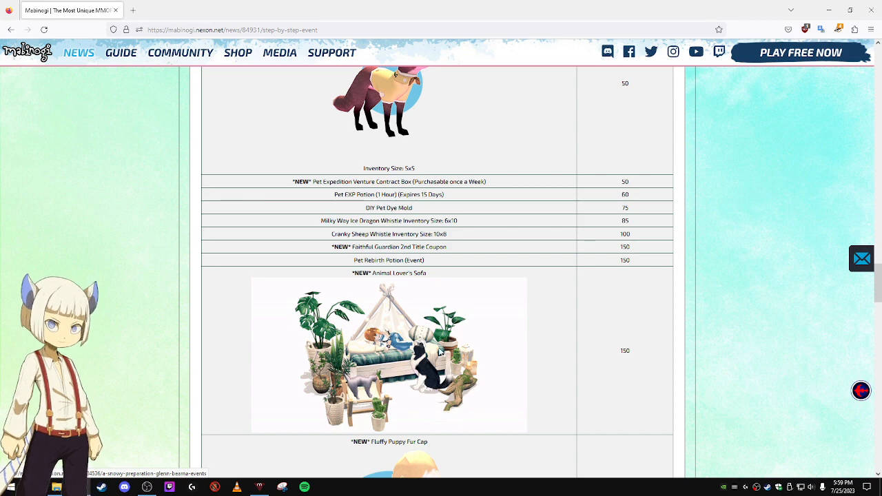
scroll(down, 3)
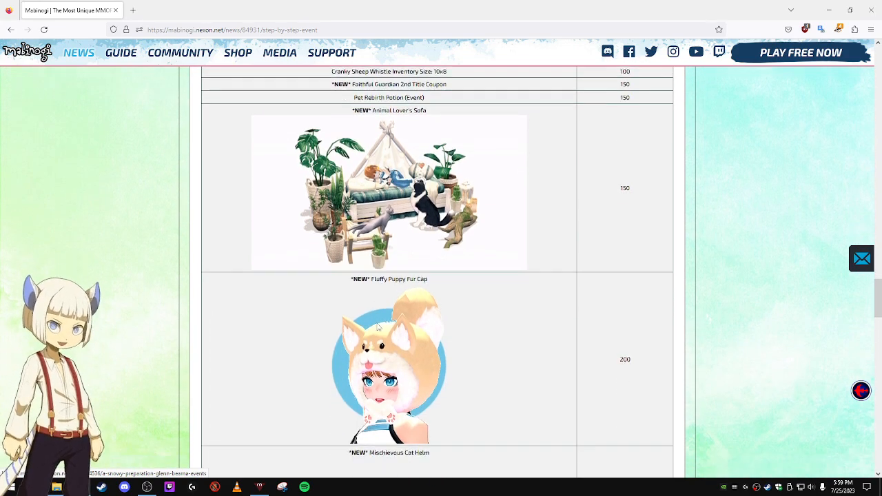
scroll(down, 3)
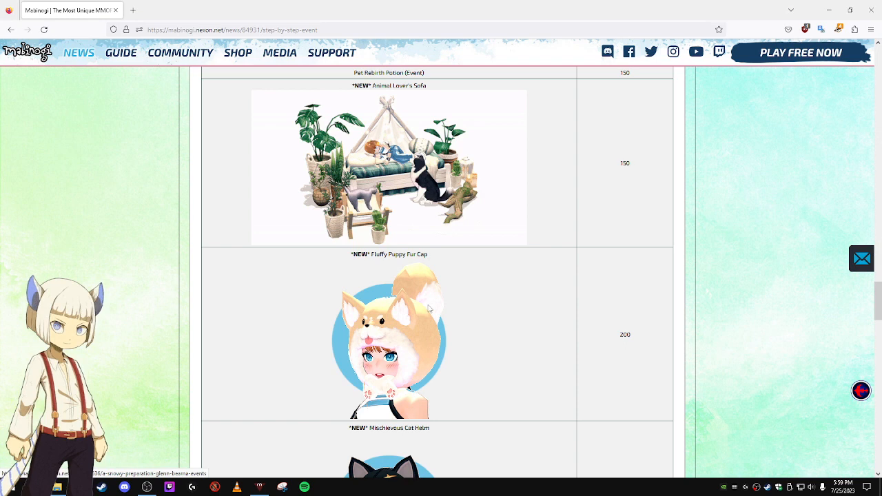
scroll(down, 3)
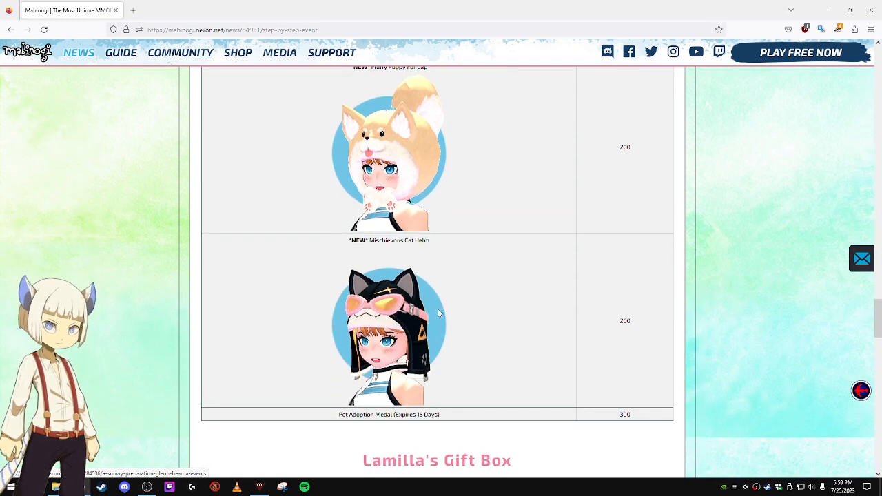
scroll(down, 3)
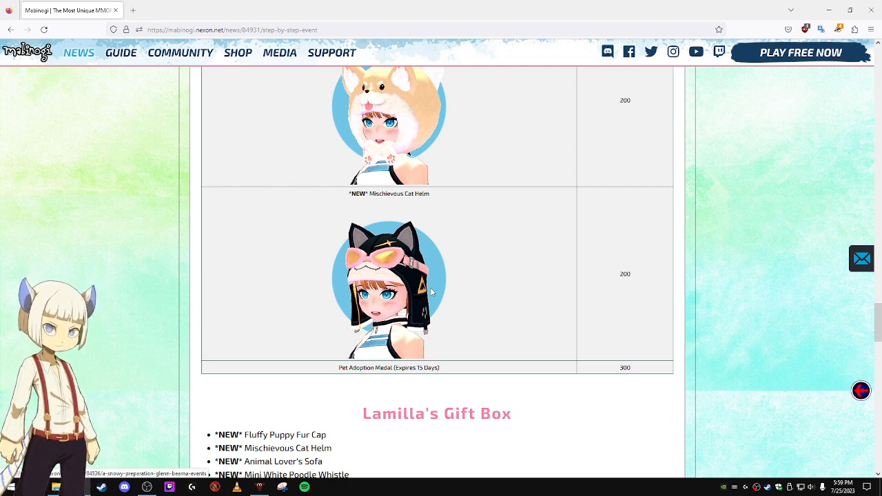
scroll(down, 3)
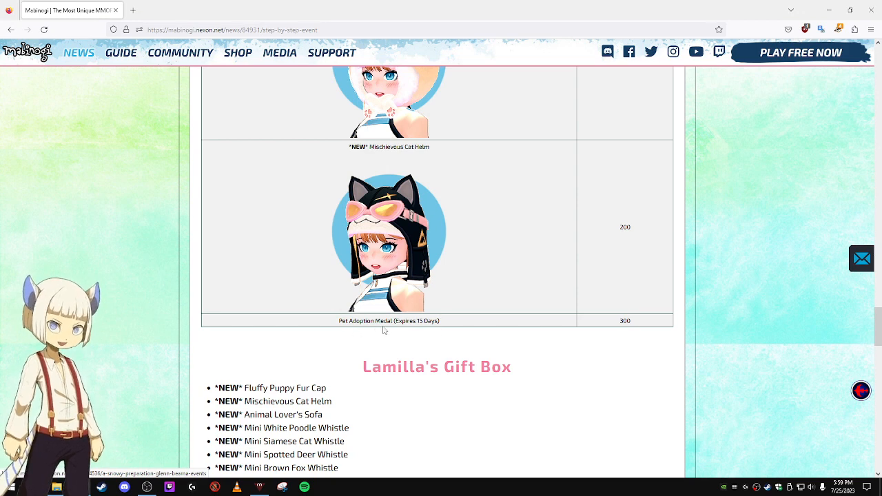
mouse_move(424, 329)
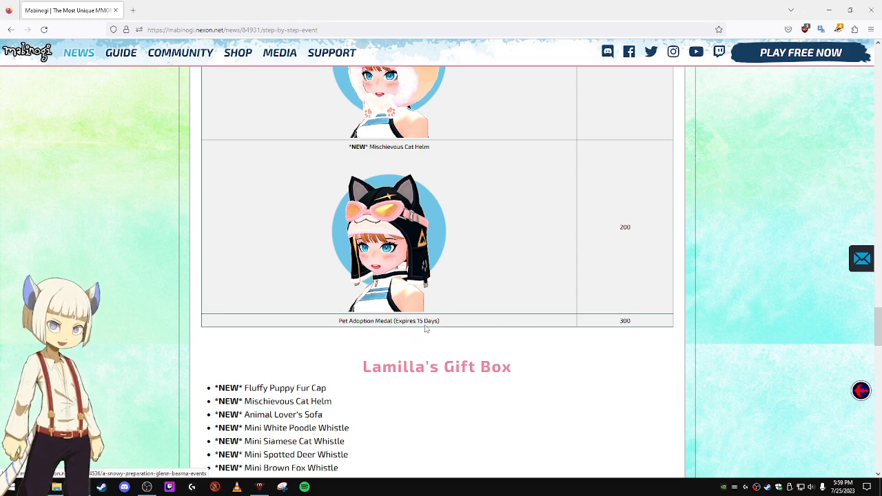
mouse_move(628, 330)
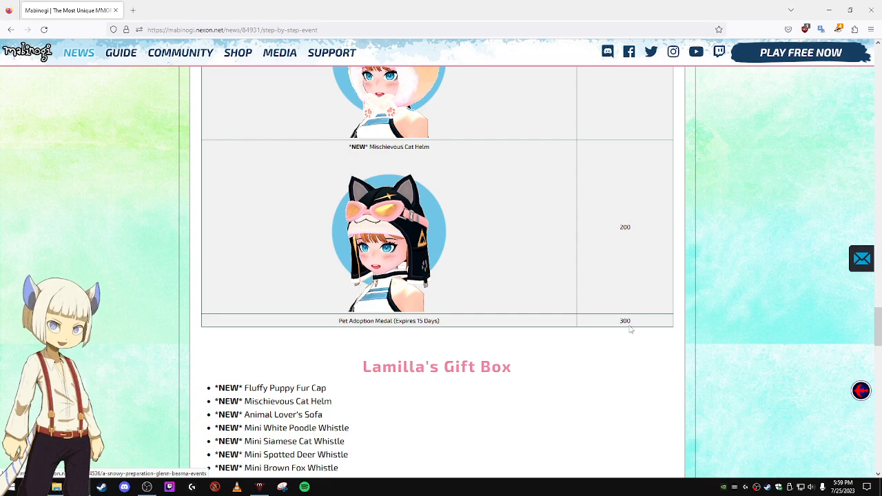
mouse_move(642, 352)
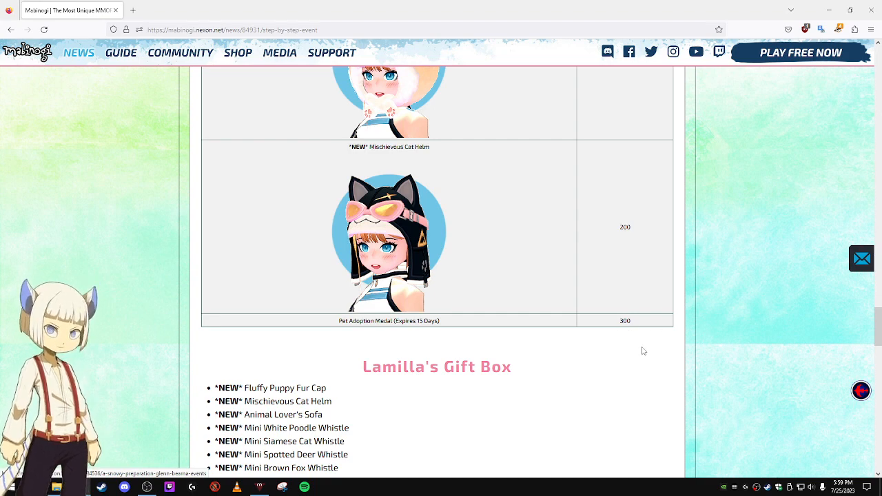
scroll(down, 3)
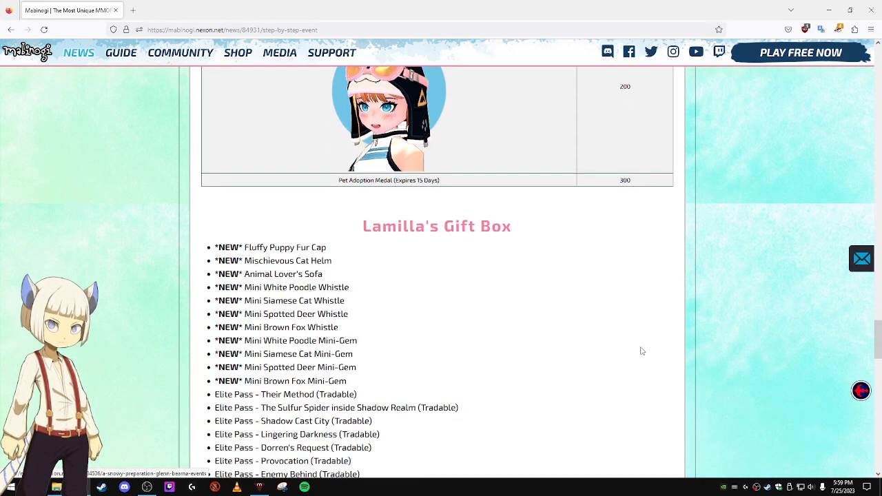
scroll(down, 3)
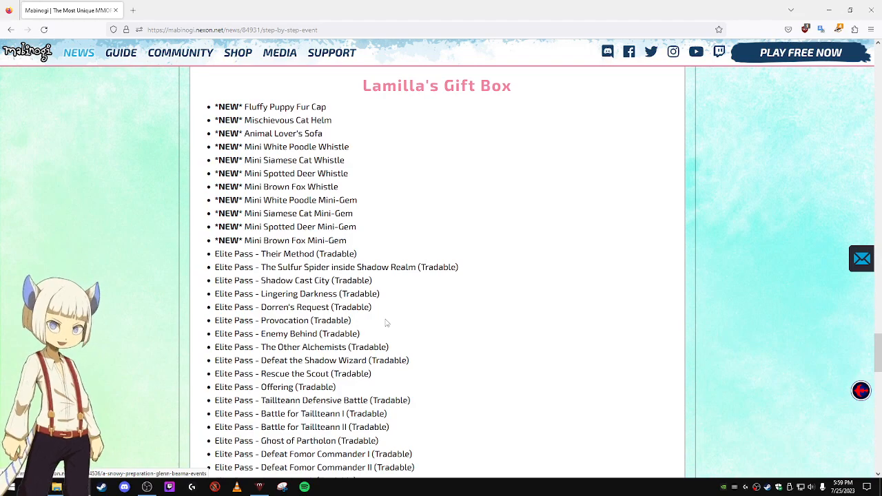
scroll(down, 3)
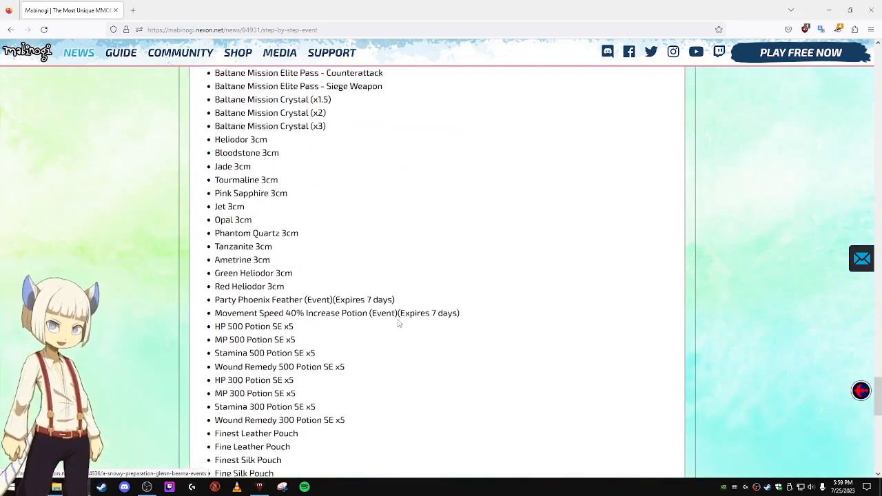
scroll(down, 3)
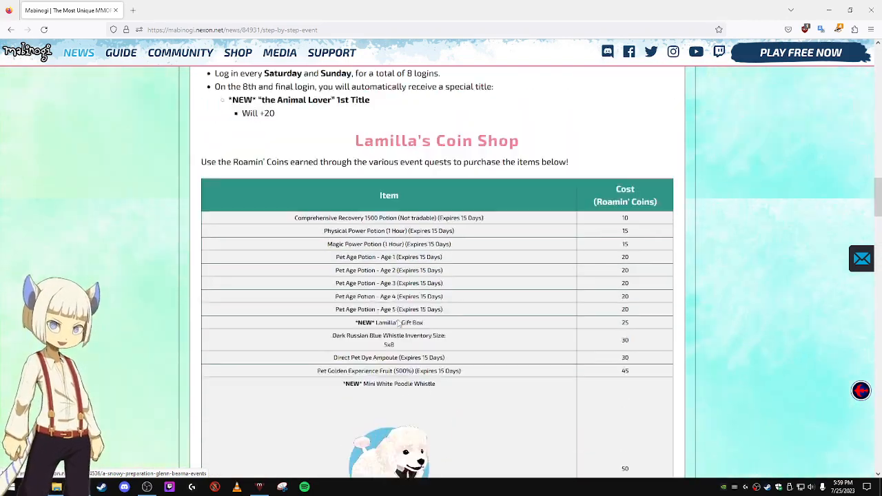
scroll(up, 3)
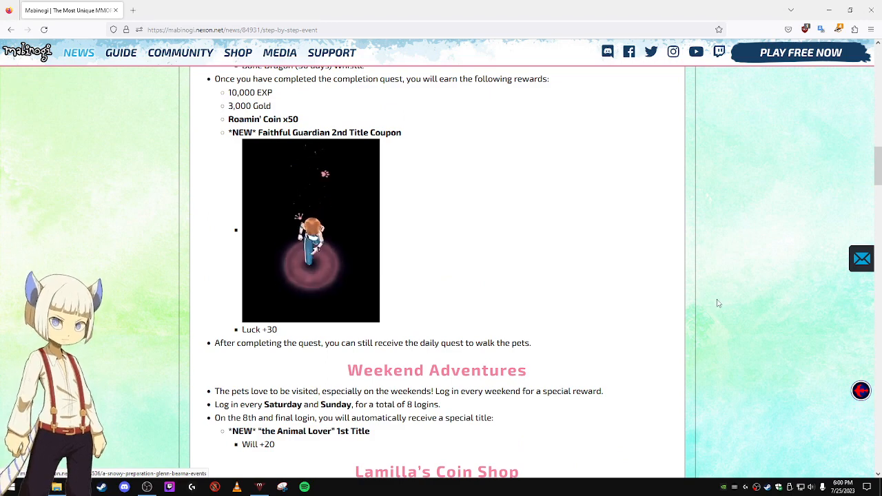
scroll(down, 3)
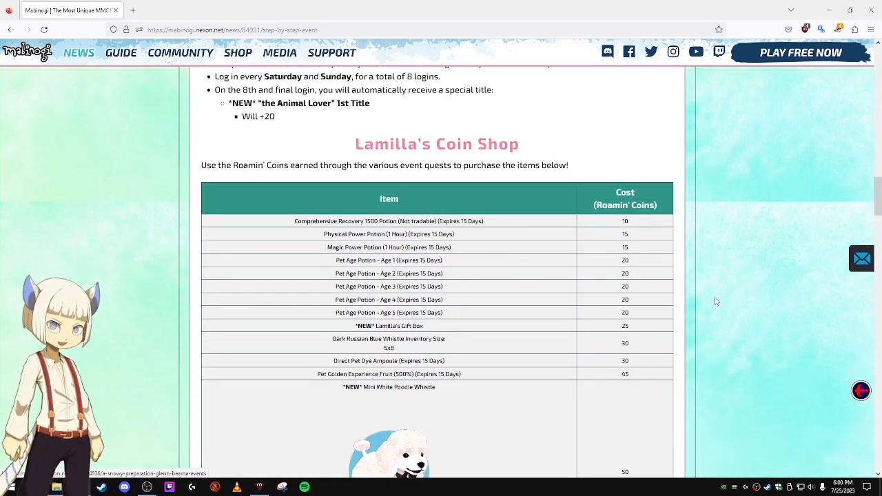
scroll(down, 3)
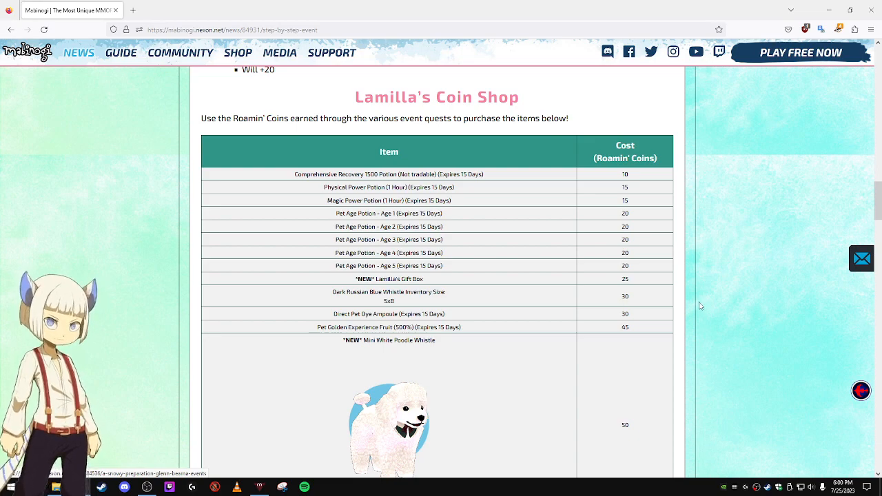
scroll(up, 3)
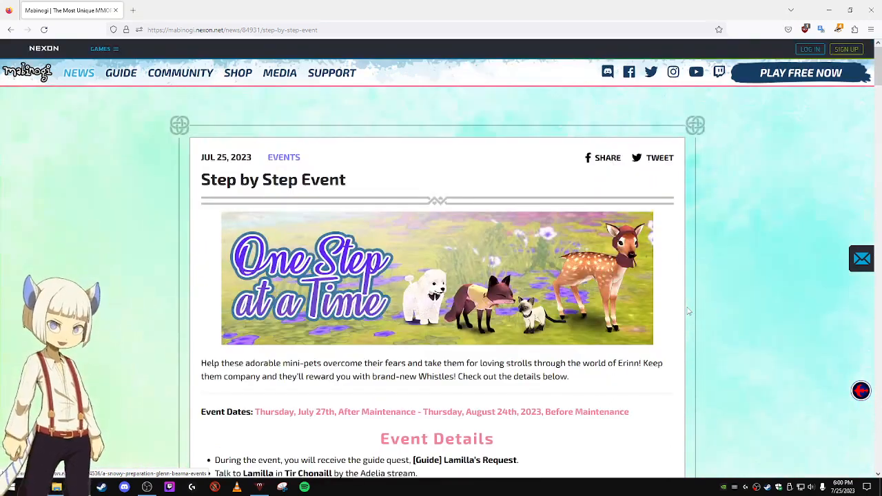
scroll(down, 3)
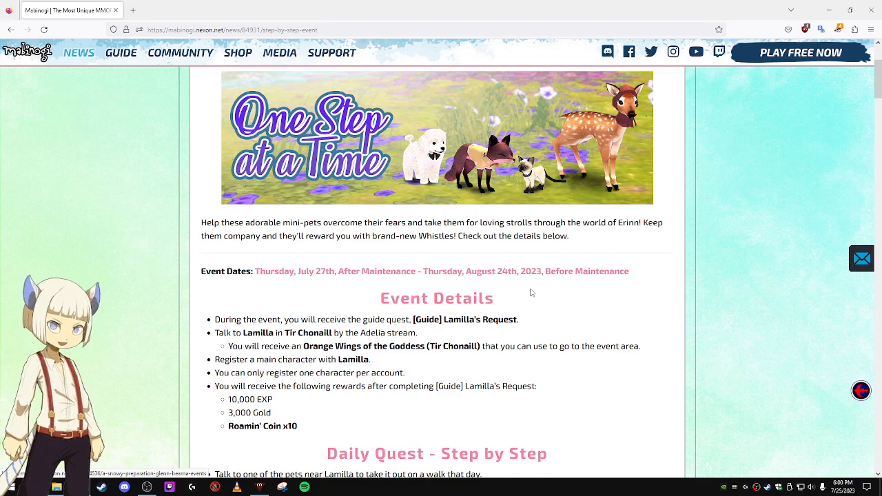
mouse_move(572, 303)
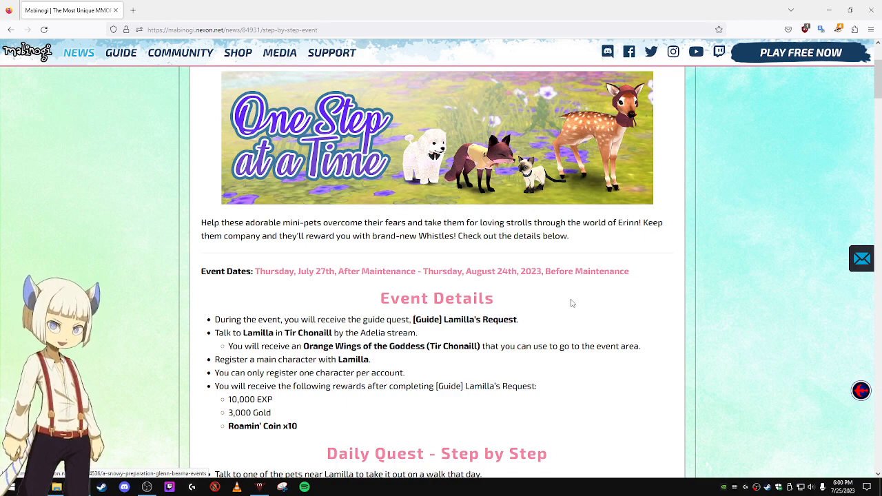
scroll(down, 3)
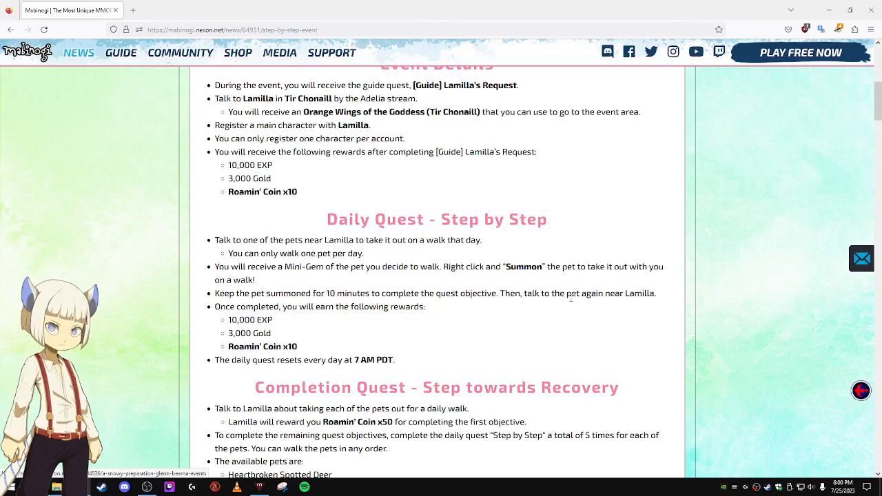
scroll(up, 3)
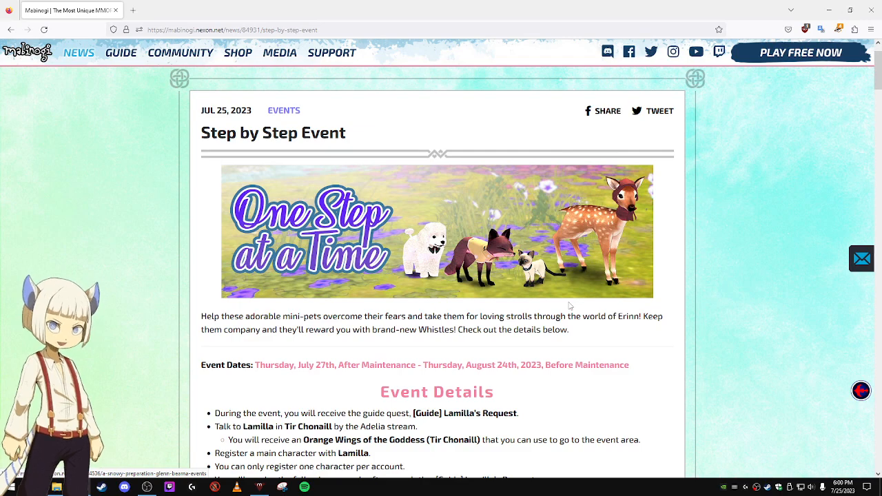
scroll(down, 3)
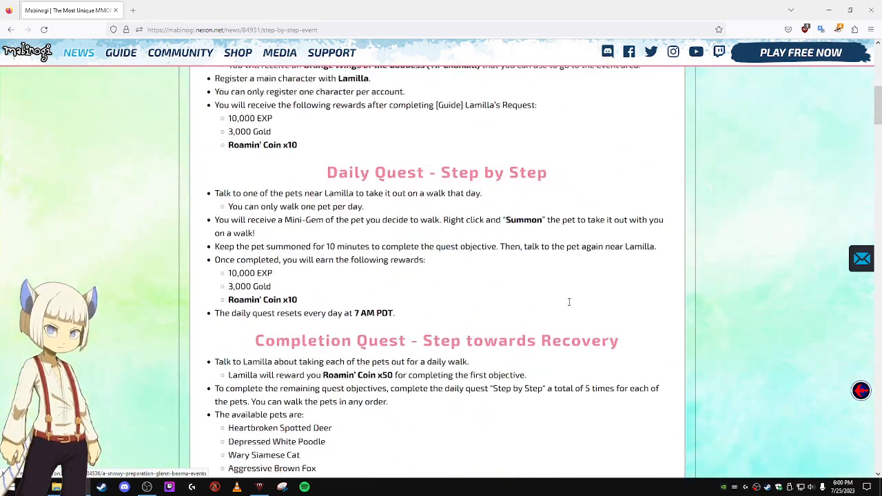
scroll(down, 3)
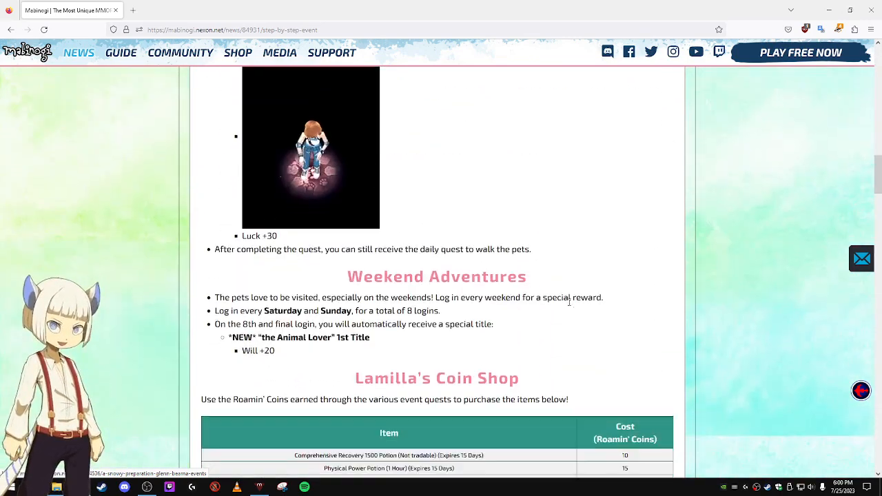
scroll(down, 3)
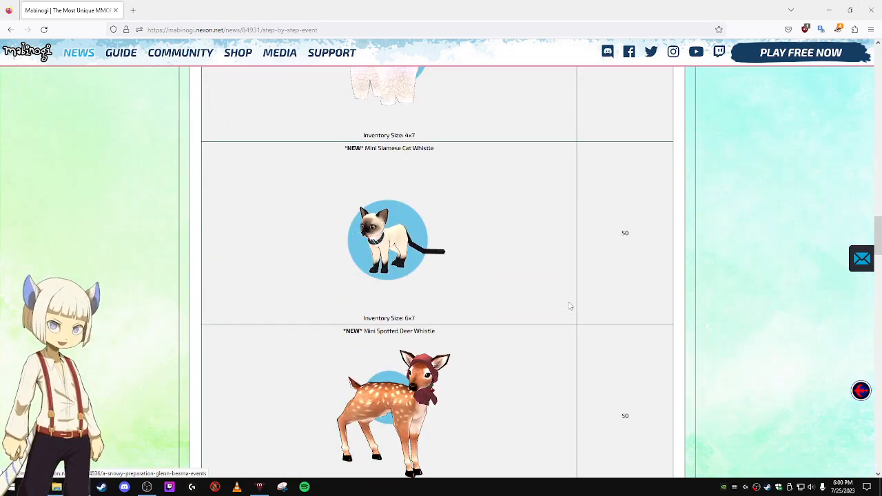
scroll(down, 3)
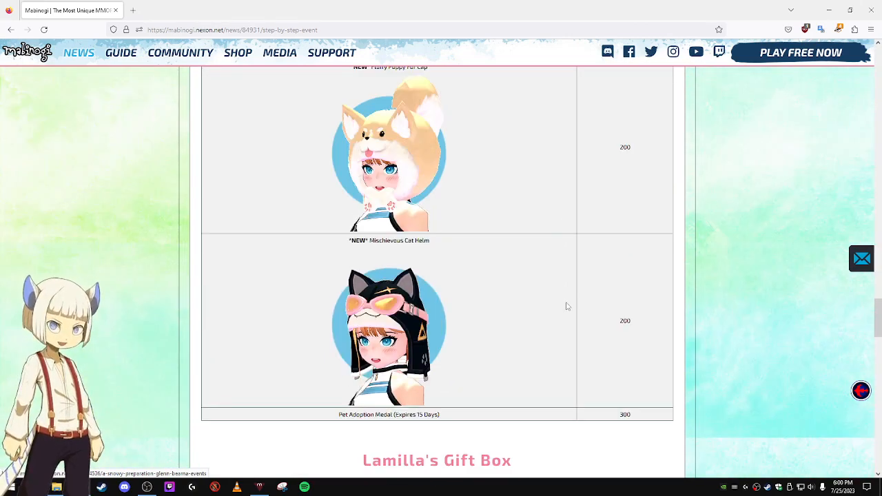
scroll(down, 3)
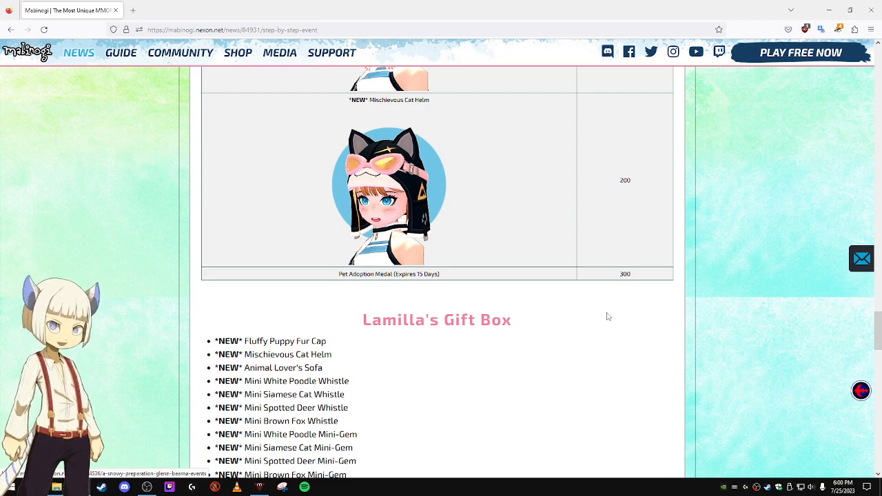
scroll(down, 3)
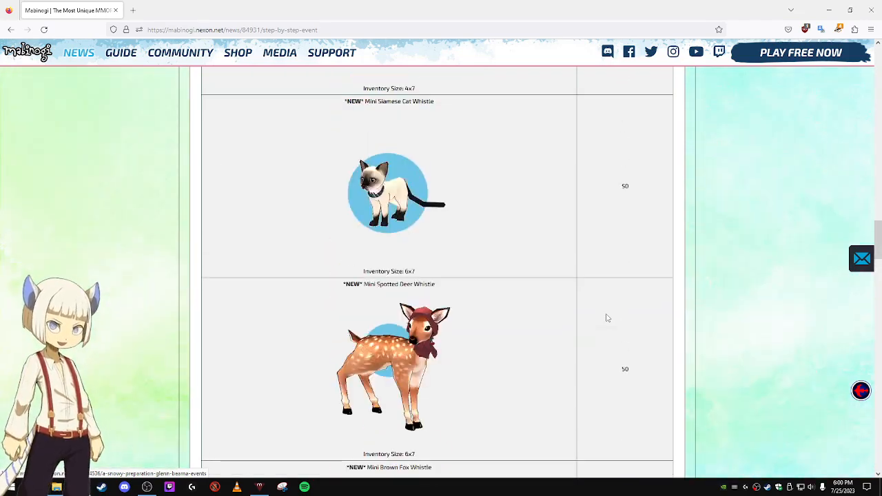